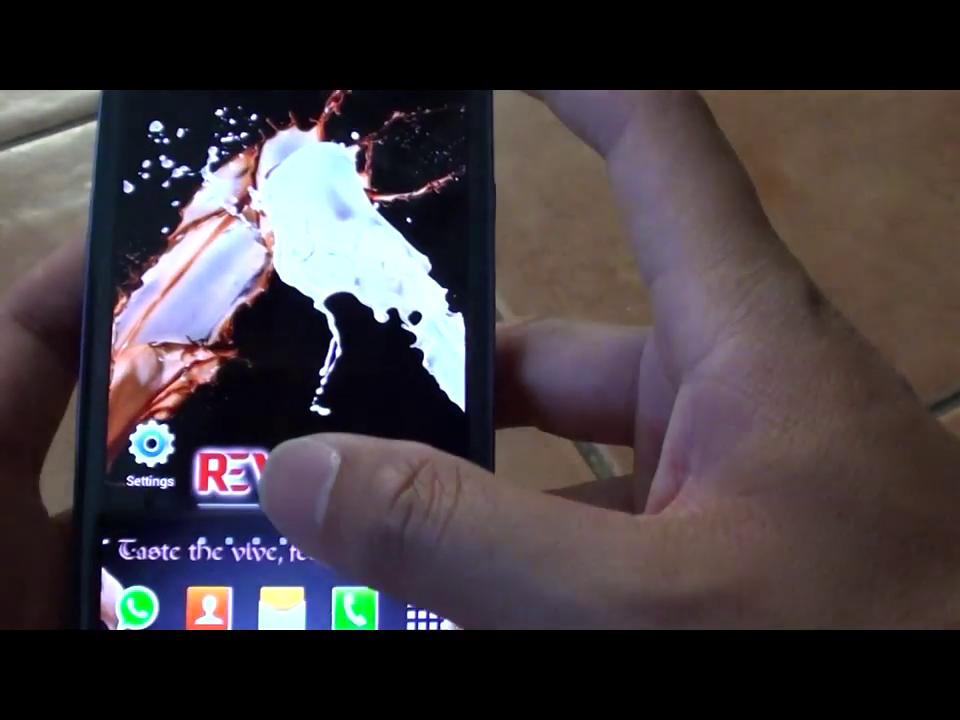
Step: Open the Settings app from the Galaxy S3 home screen
click(152, 450)
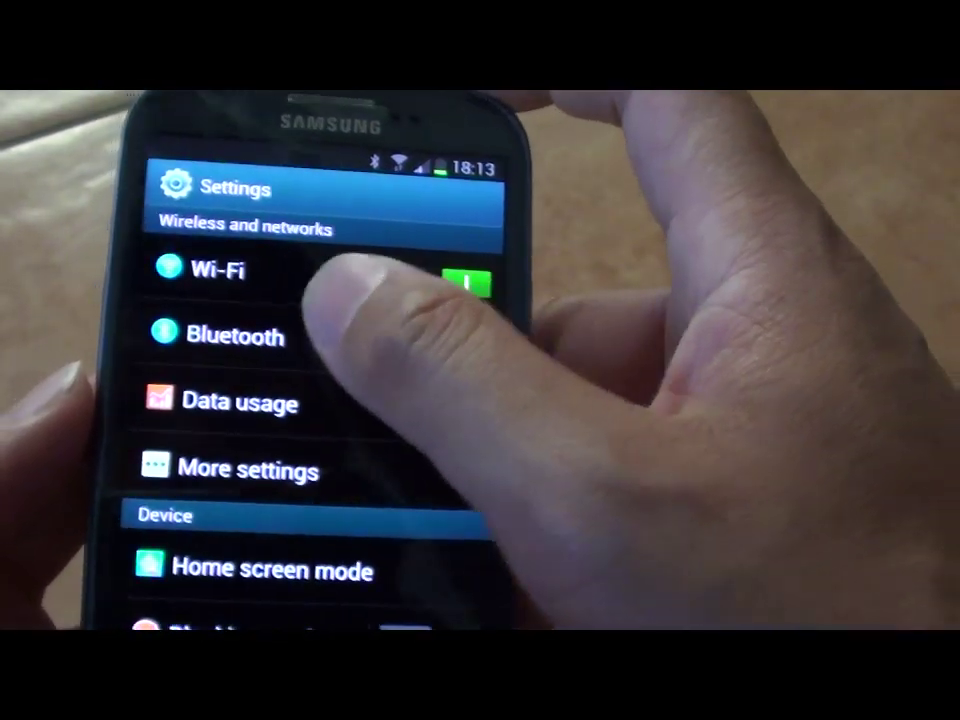
click(236, 336)
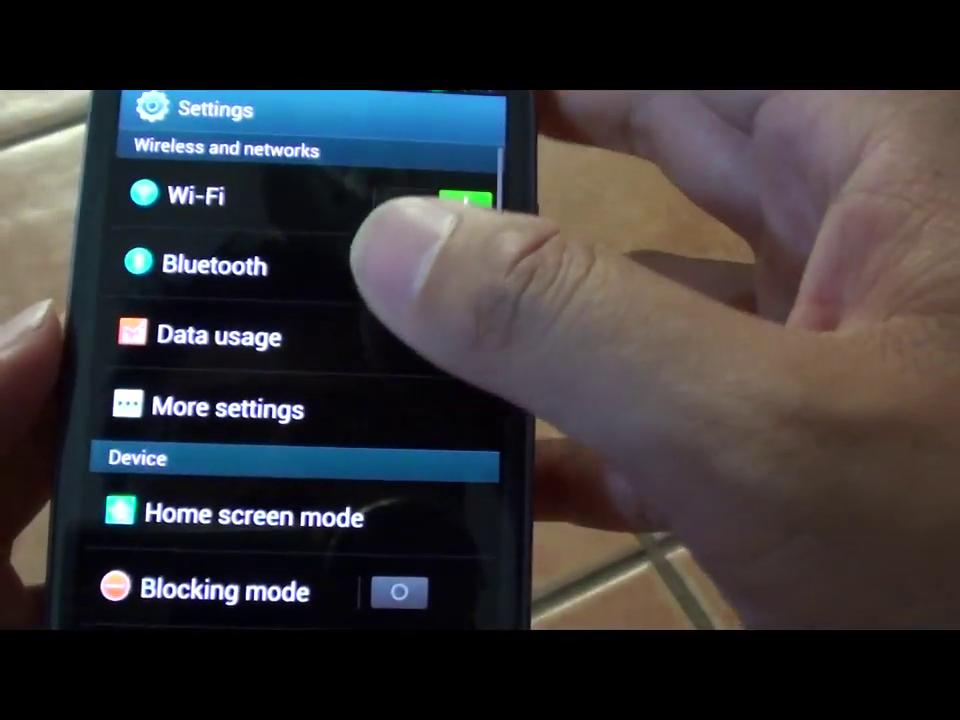
Step: Enable Bluetooth tethering under Tethering and portable hotspot
click(228, 408)
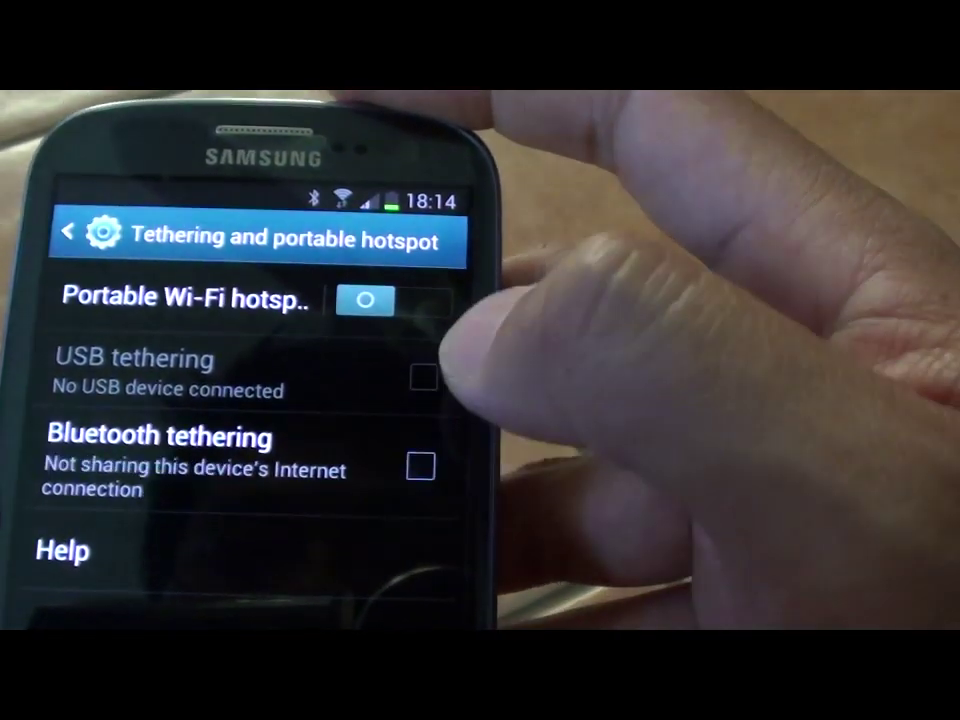
click(420, 468)
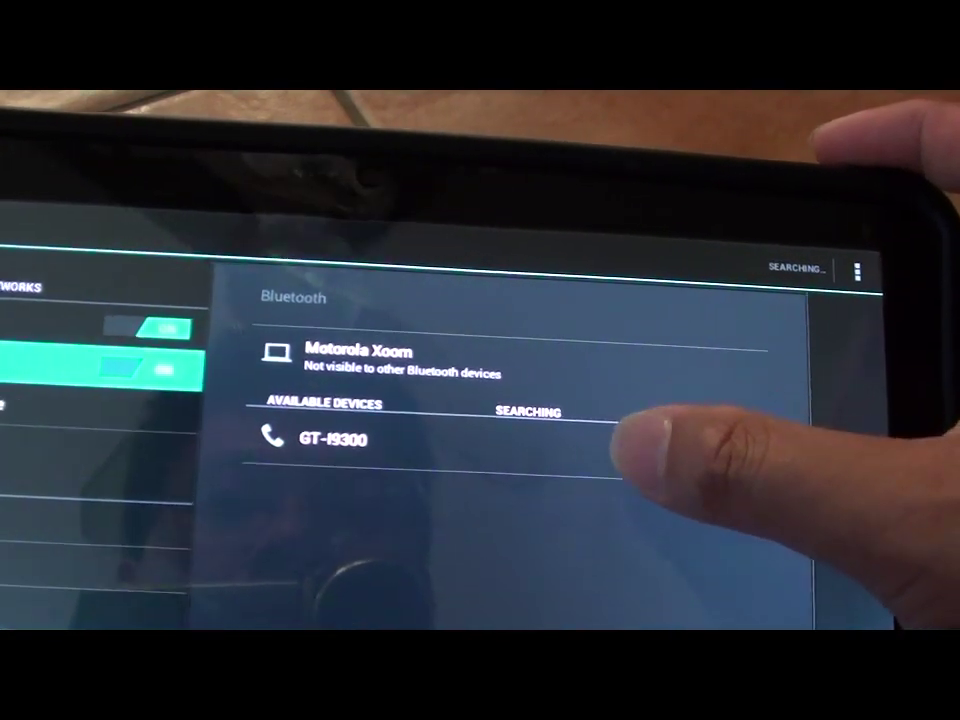
Step: Pair the Xoom tablet with GT-I9300 from the Available devices list
click(320, 440)
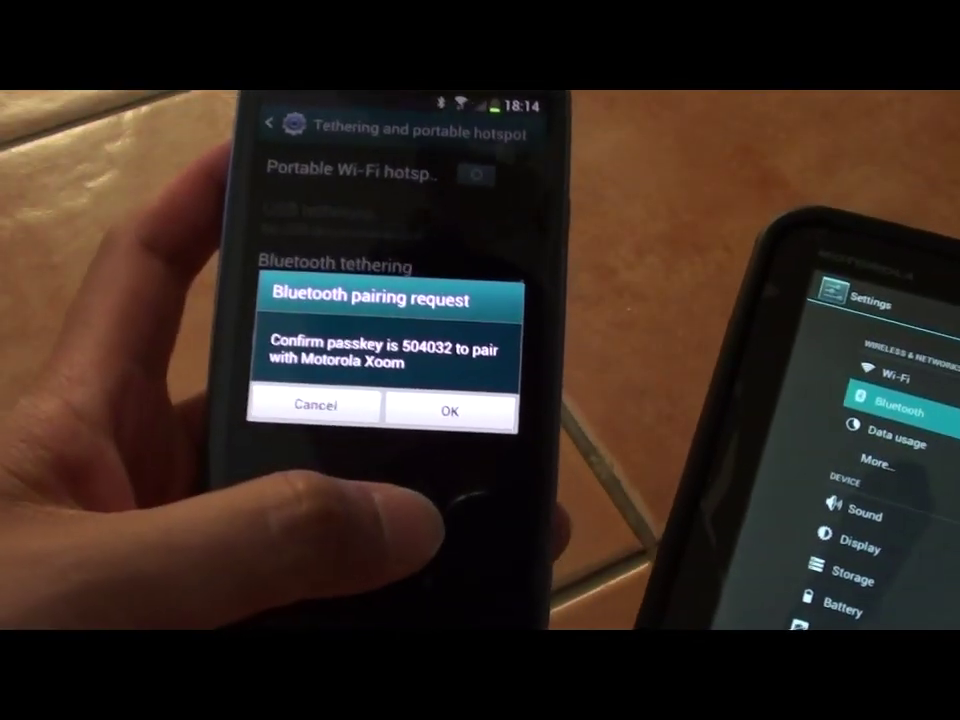
Step: Confirm the passkey to pair the Galaxy S3 with the Motorola Xoom
click(448, 412)
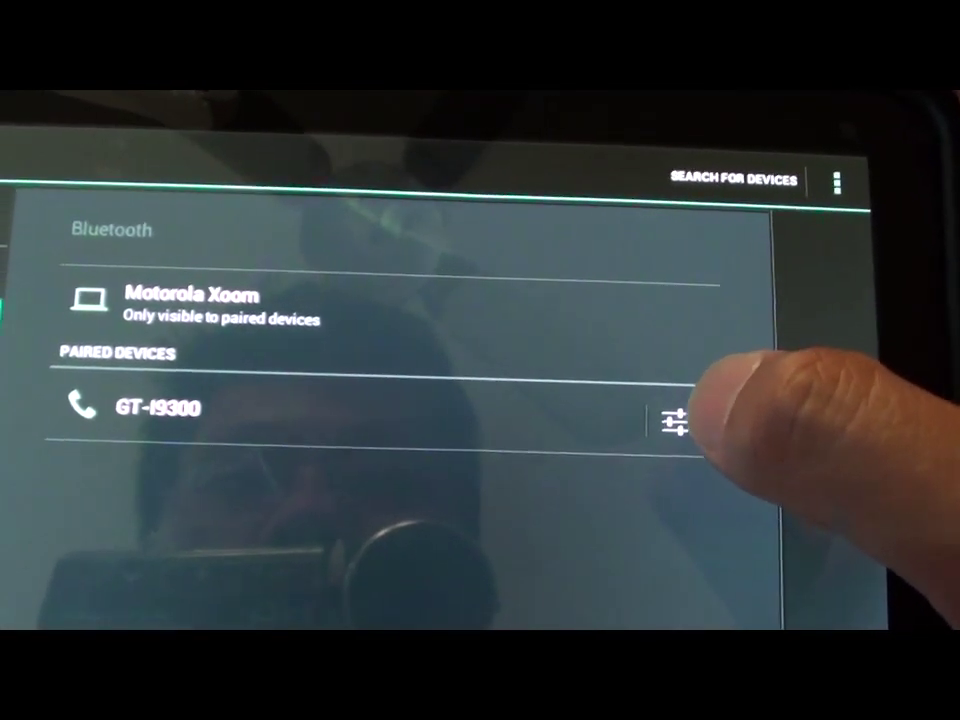
Step: Enable the Internet access profile for paired device GT-I9300
click(672, 420)
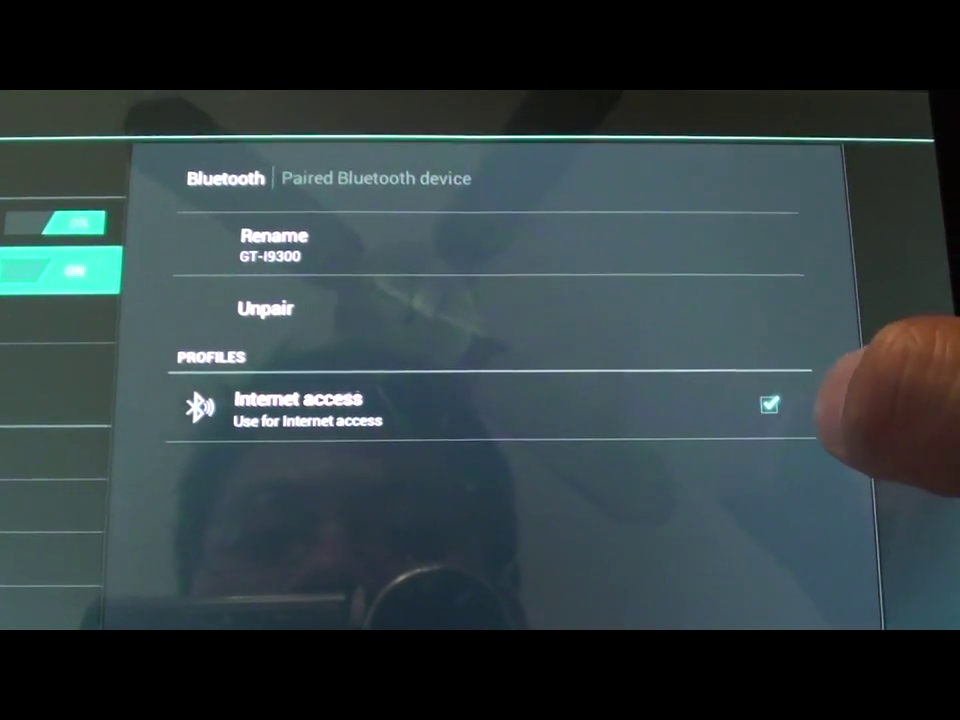
click(770, 404)
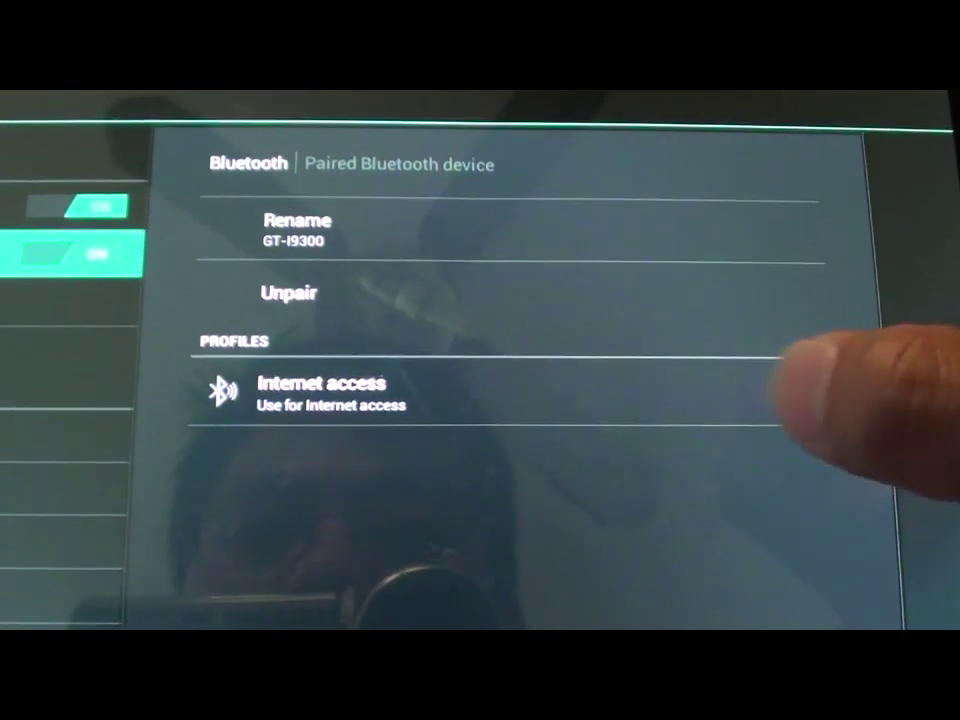